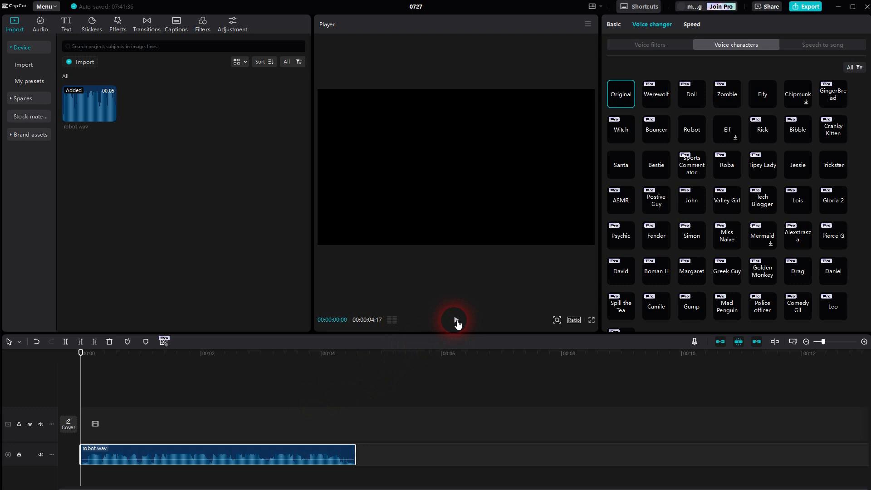
- Preview the original robot.wav clip, then select it to show its voice options
click(456, 319)
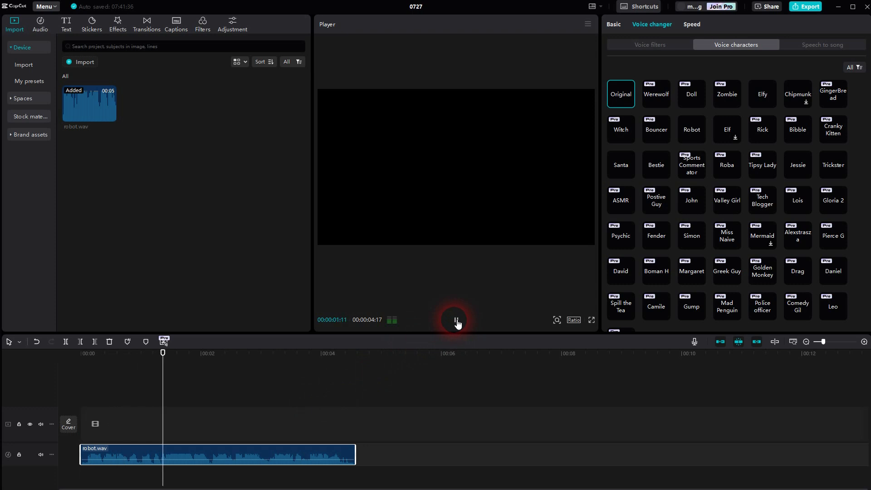
click(455, 320)
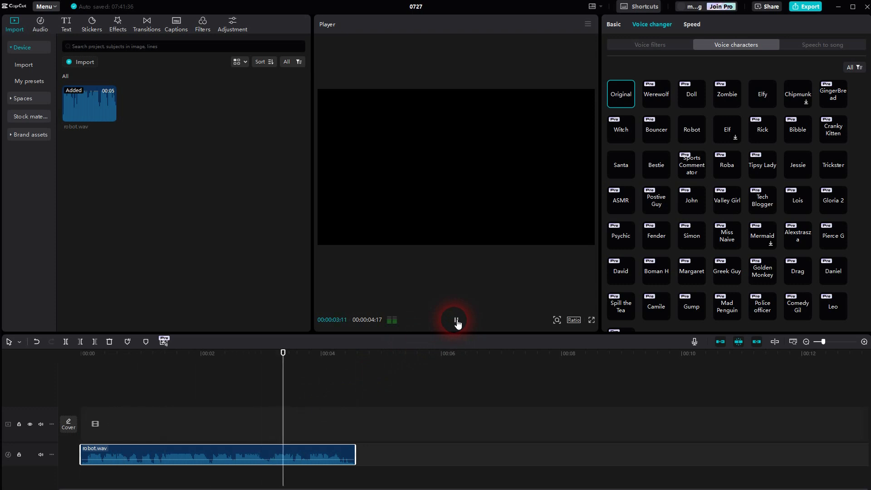
click(239, 448)
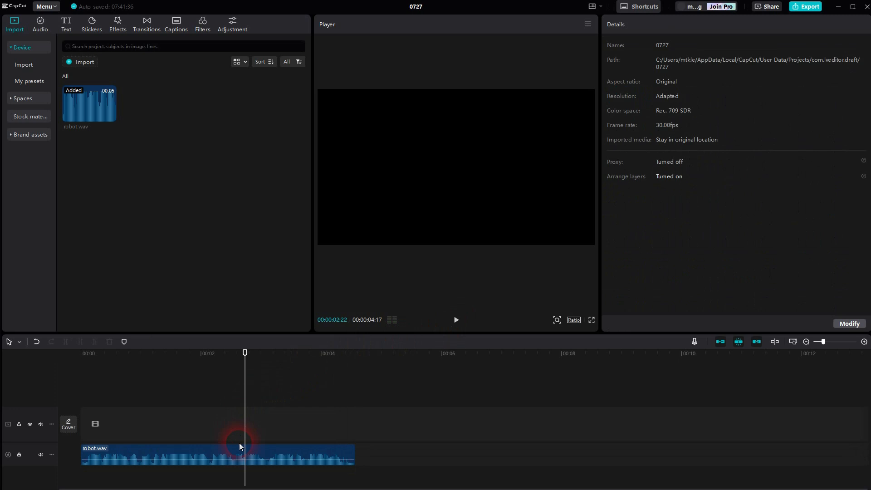
click(240, 447)
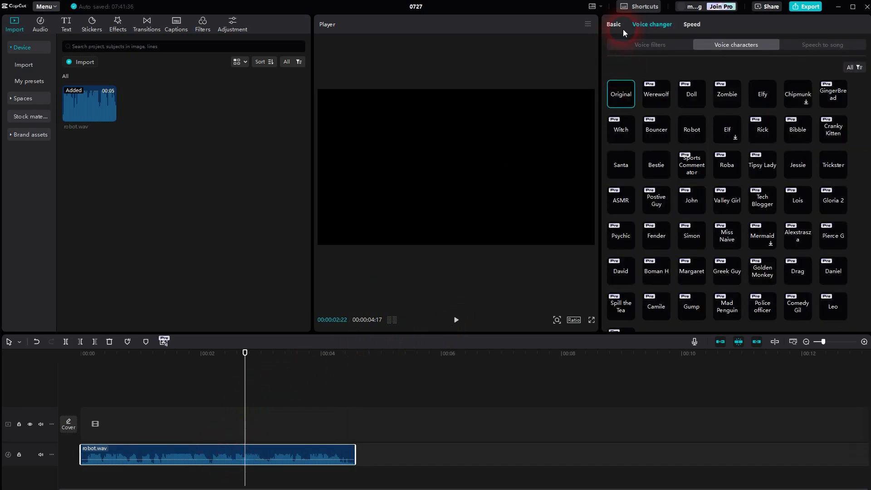
mouse_move(673, 35)
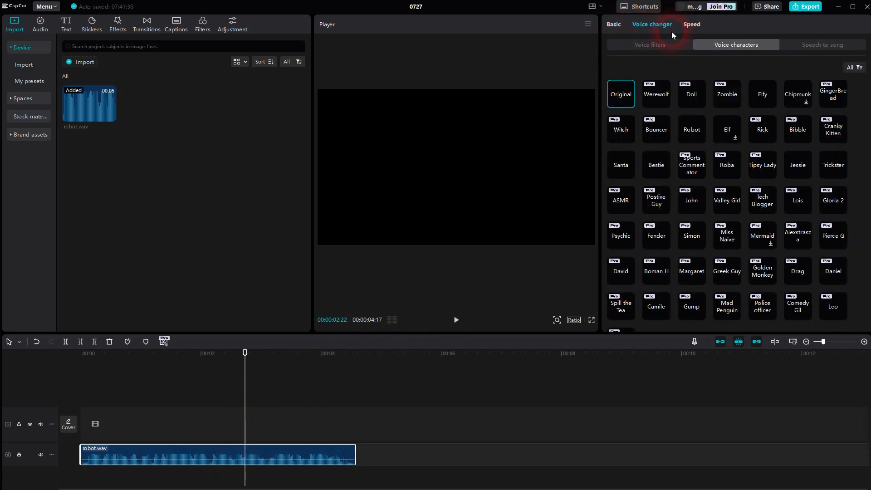
- Apply the Robot voice character at strength 76 and play the altered clip through
click(649, 44)
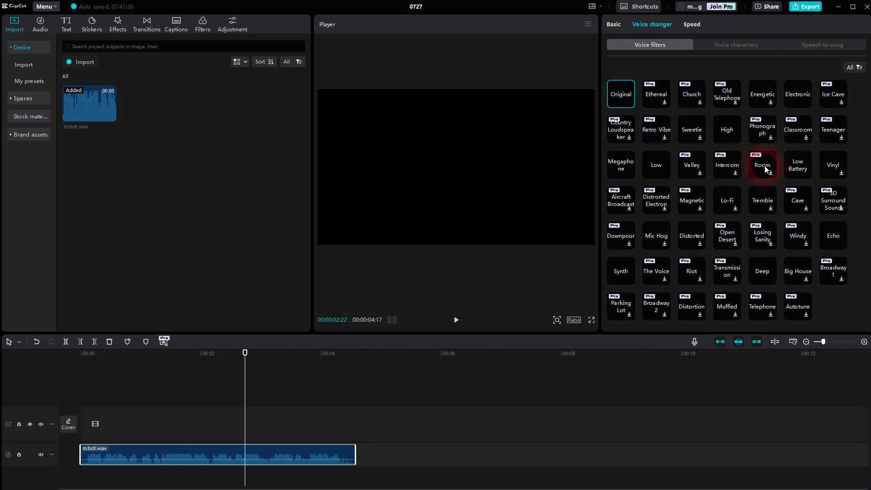
click(737, 44)
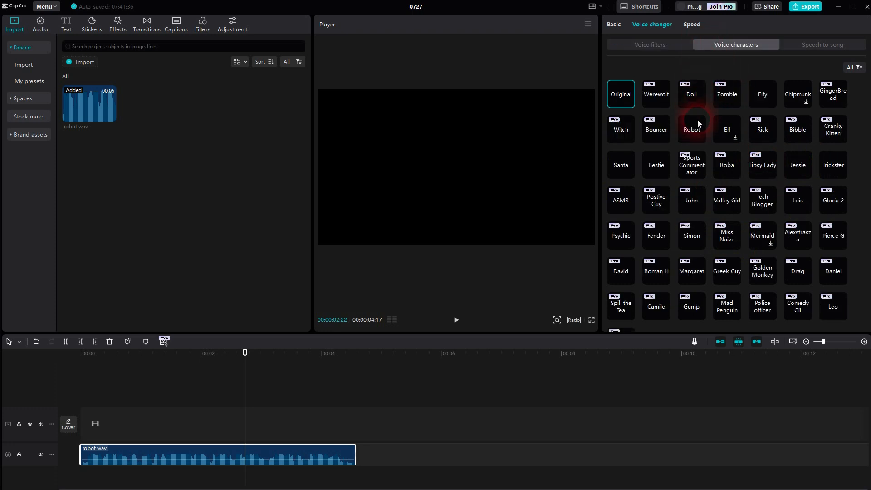
mouse_move(657, 128)
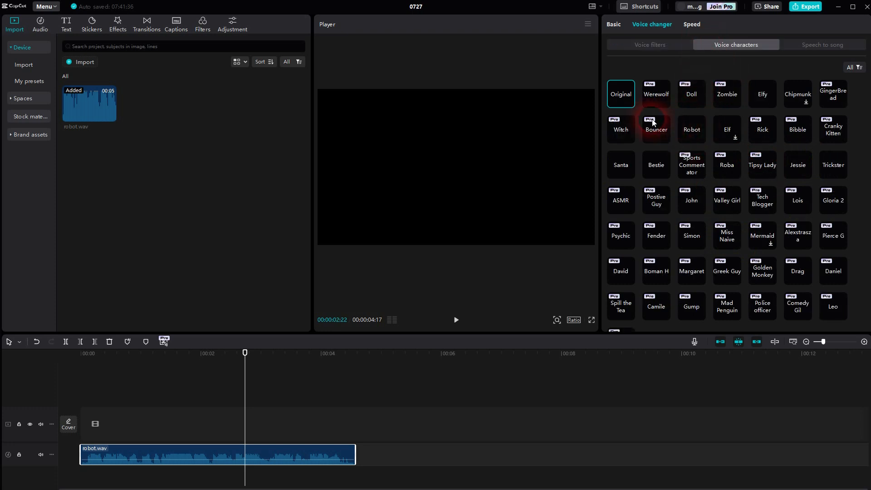
mouse_move(684, 134)
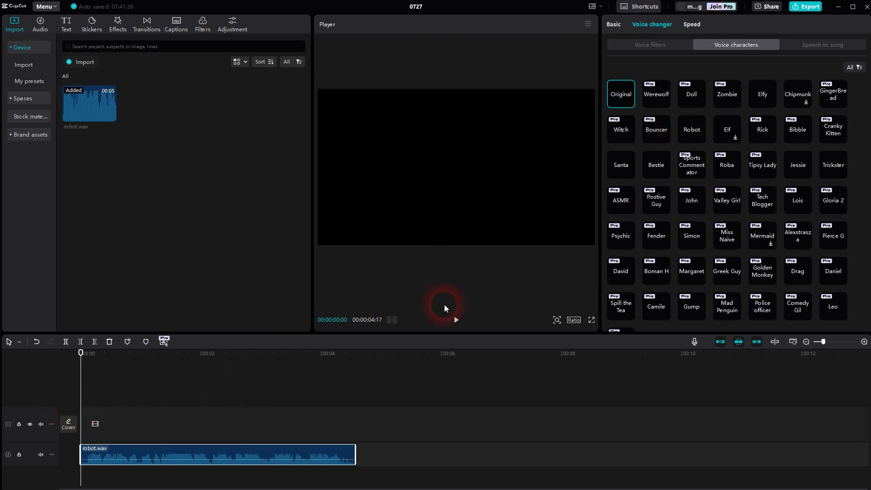
mouse_move(692, 129)
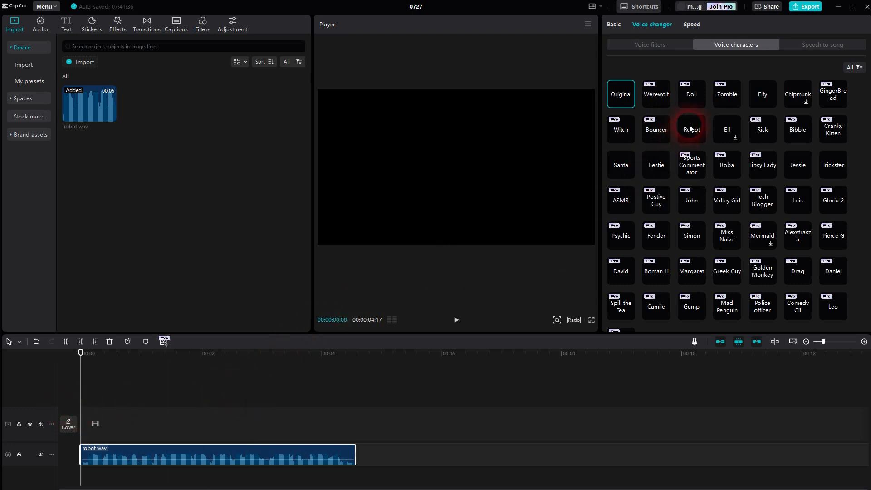
click(692, 129)
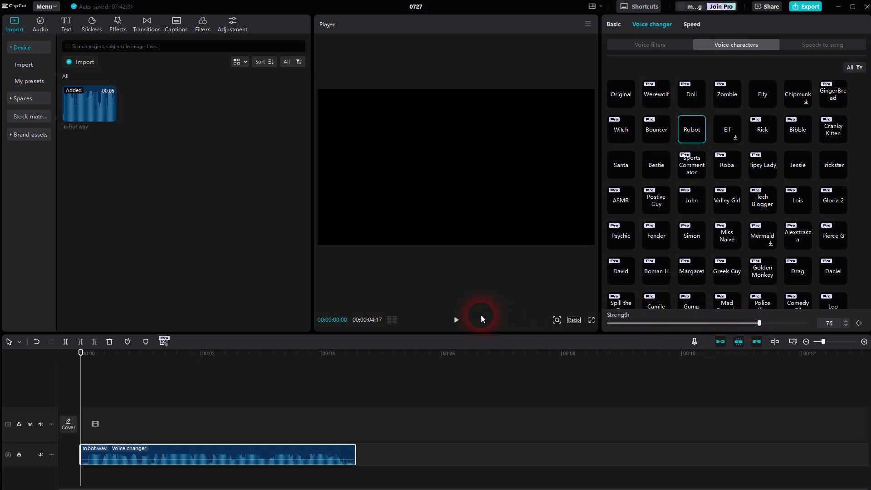
click(455, 319)
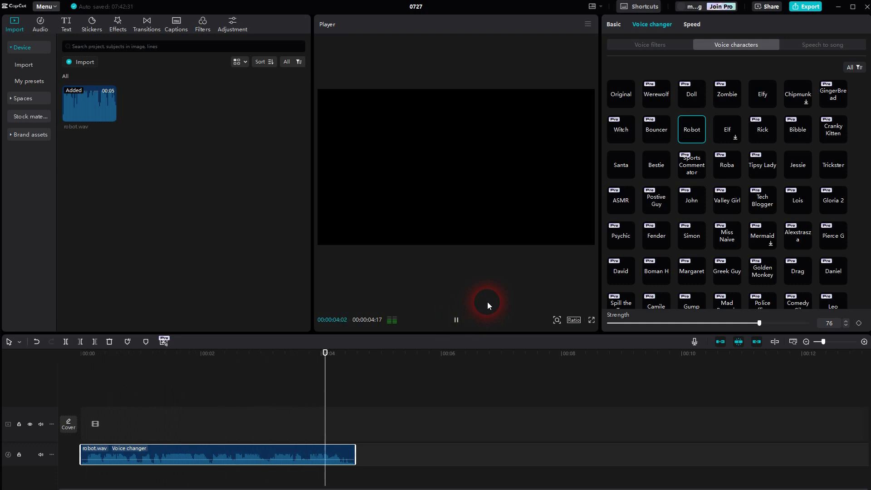
click(455, 320)
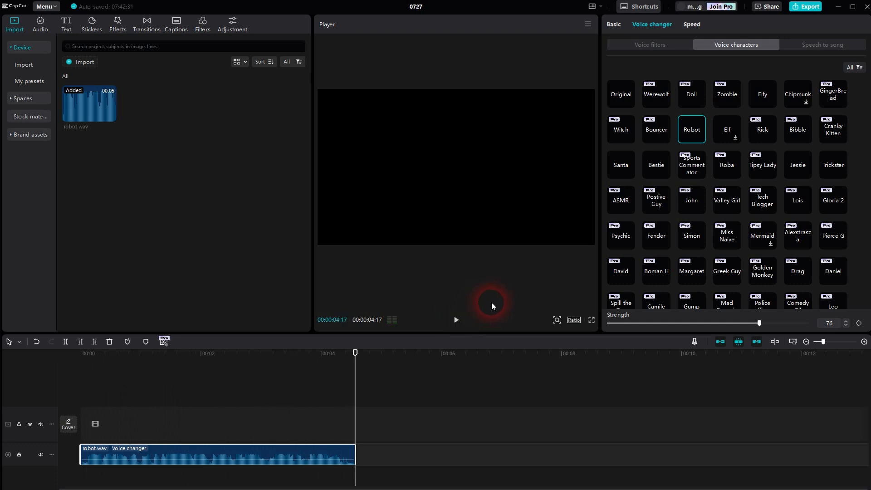
mouse_move(774, 330)
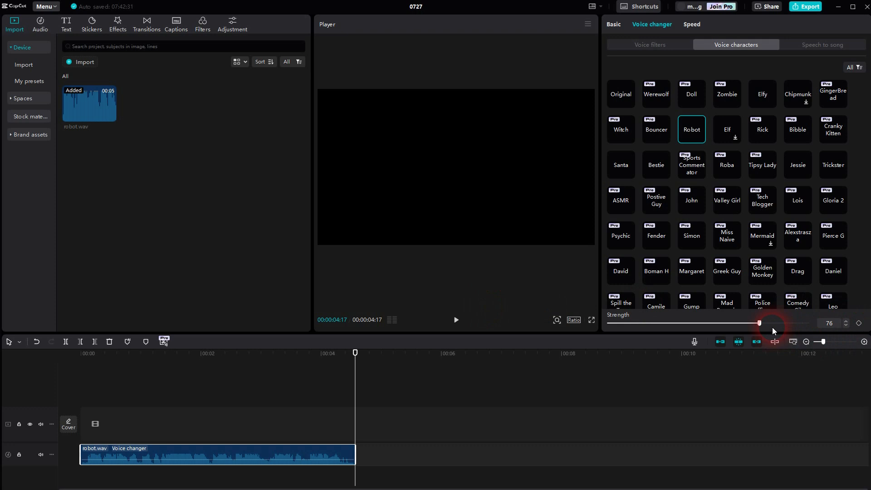